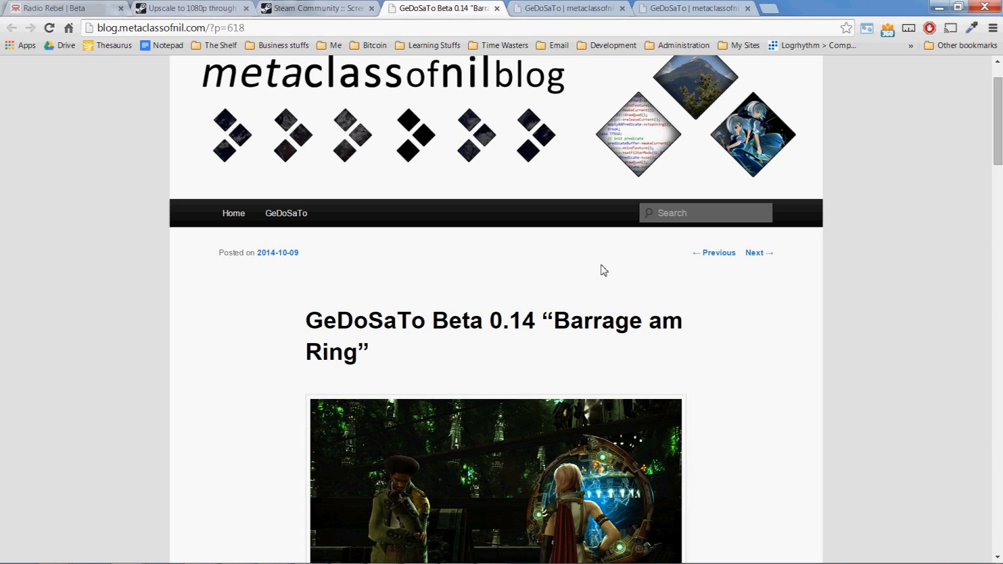
mouse_move(754, 6)
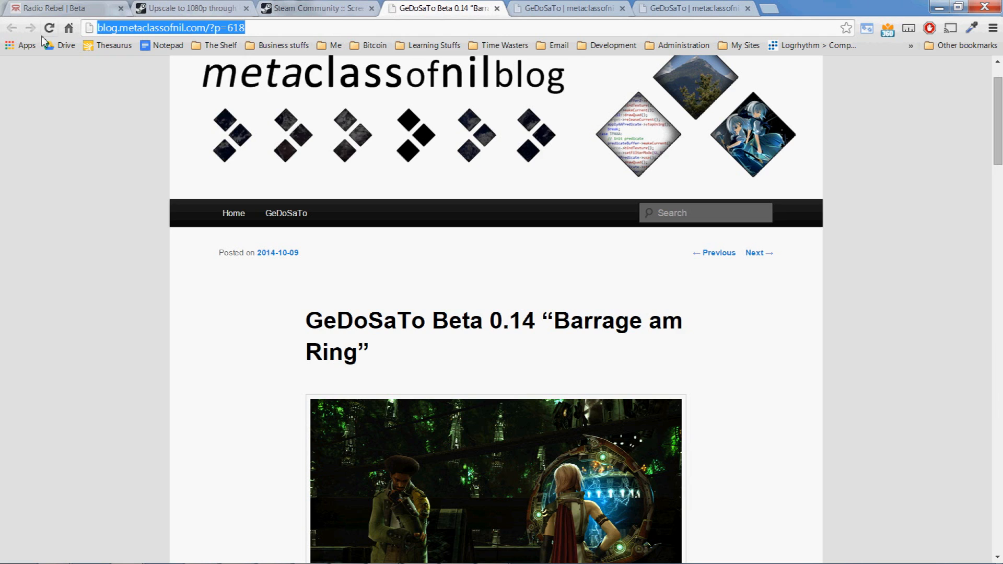
mouse_move(114, 139)
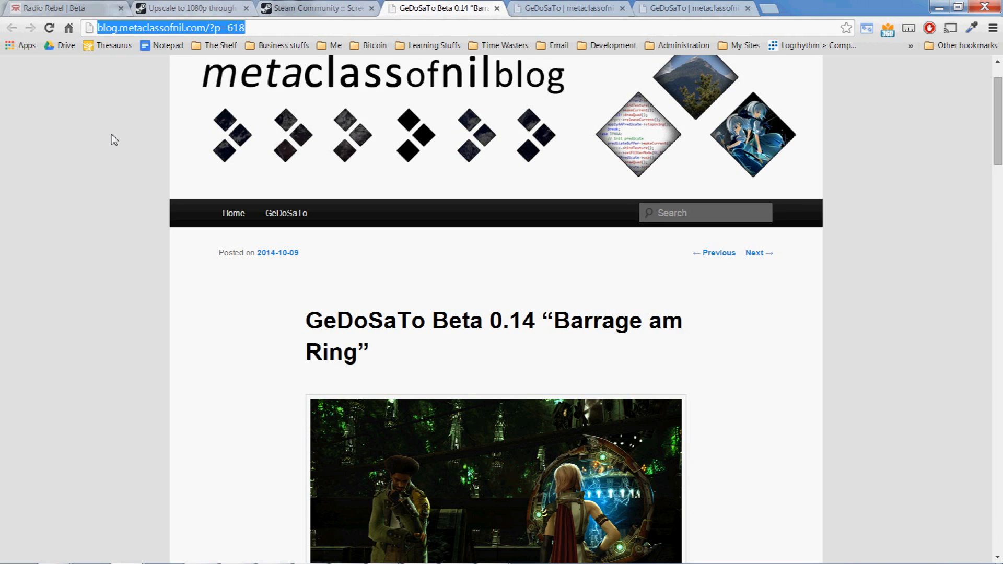
mouse_move(136, 143)
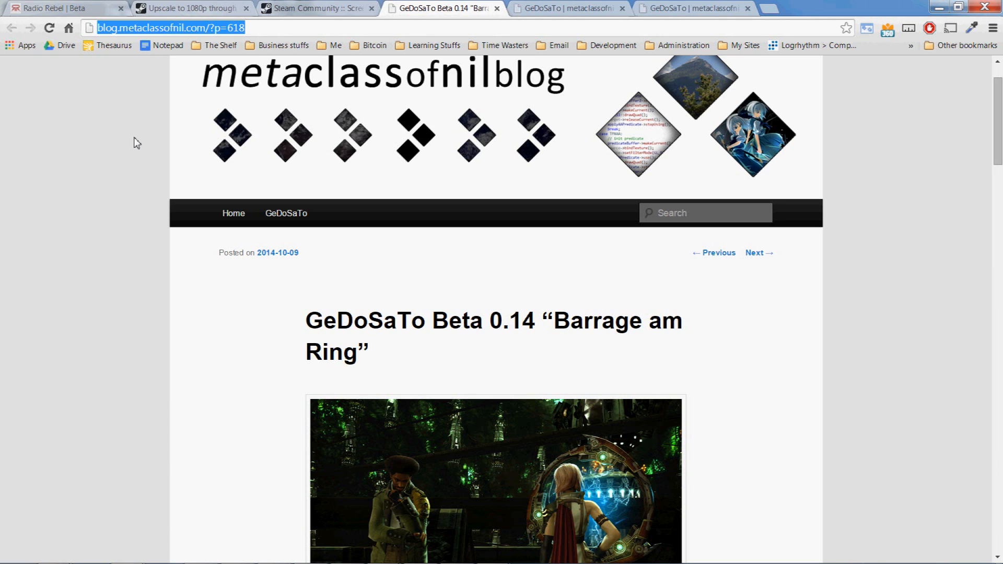
Reach the GeDoSaTo project page from the guide and download GeDoSaToUpdater.exe
scroll("down", 3)
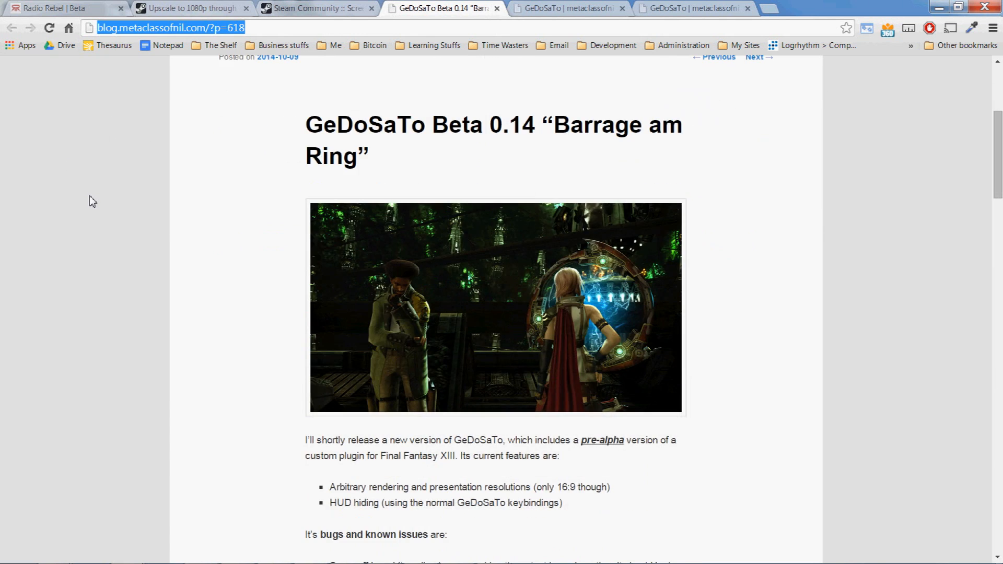
scroll("down", 3)
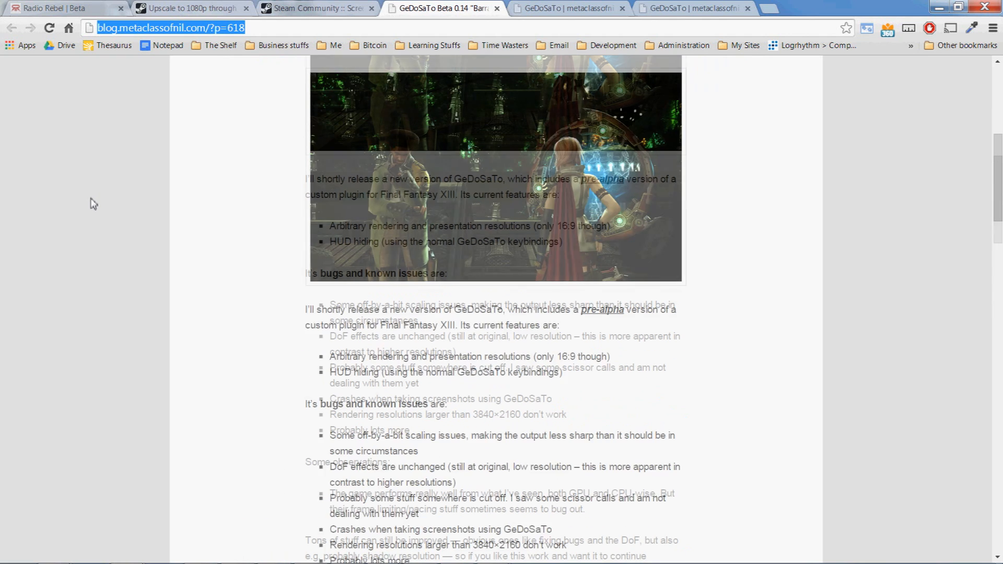
scroll("down", 3)
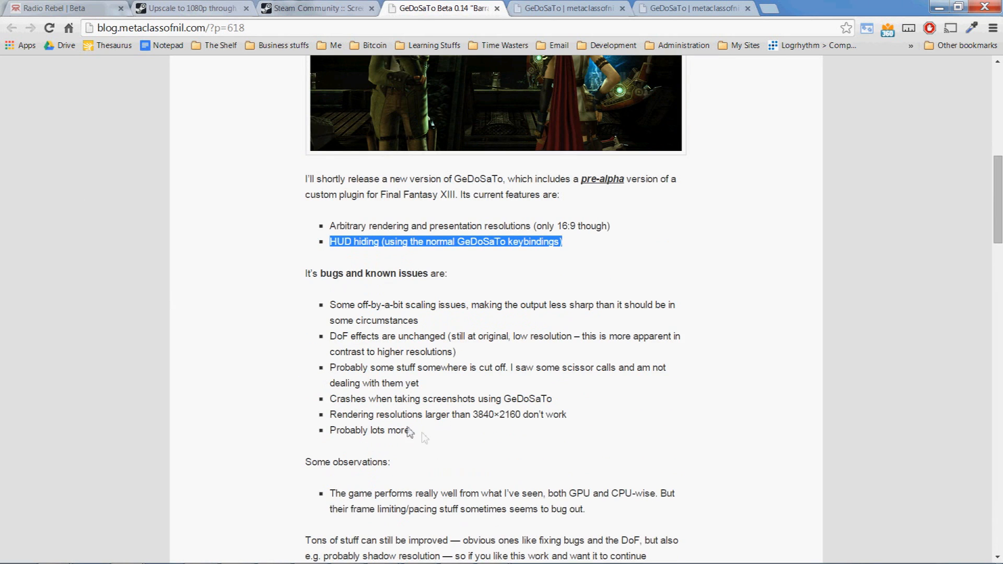
scroll("down", 3)
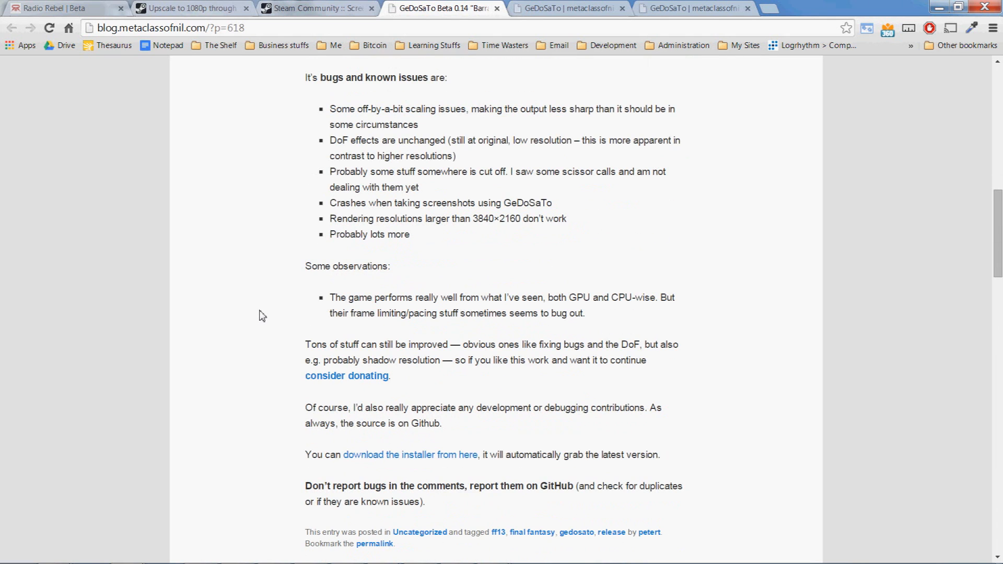
scroll("down", 3)
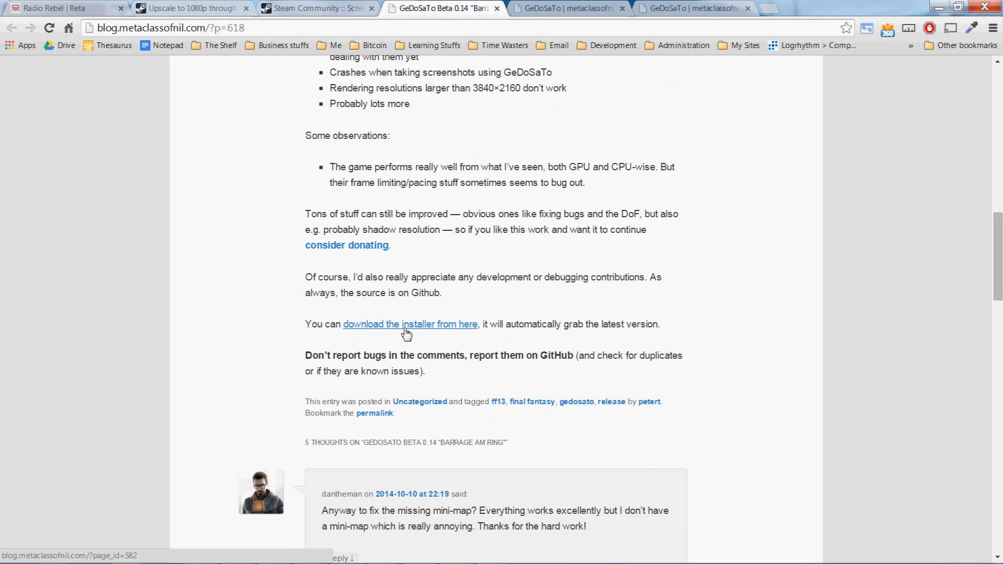
mouse_move(401, 335)
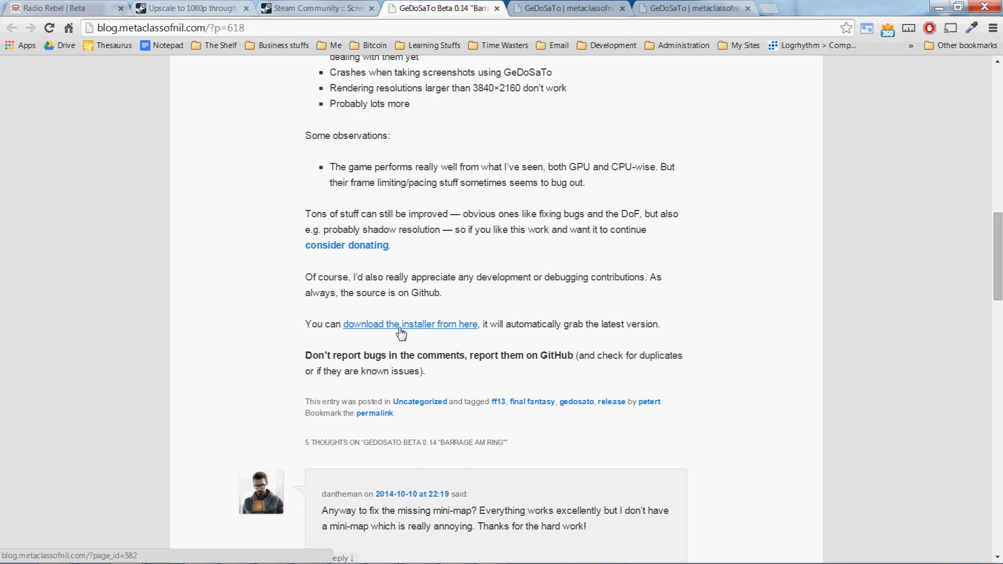
left_click(410, 323)
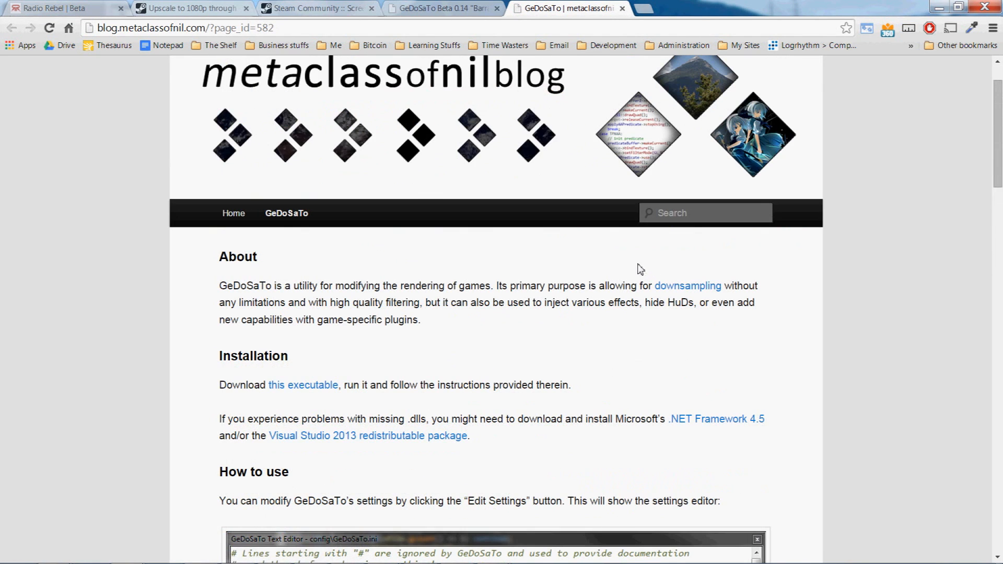
mouse_move(638, 261)
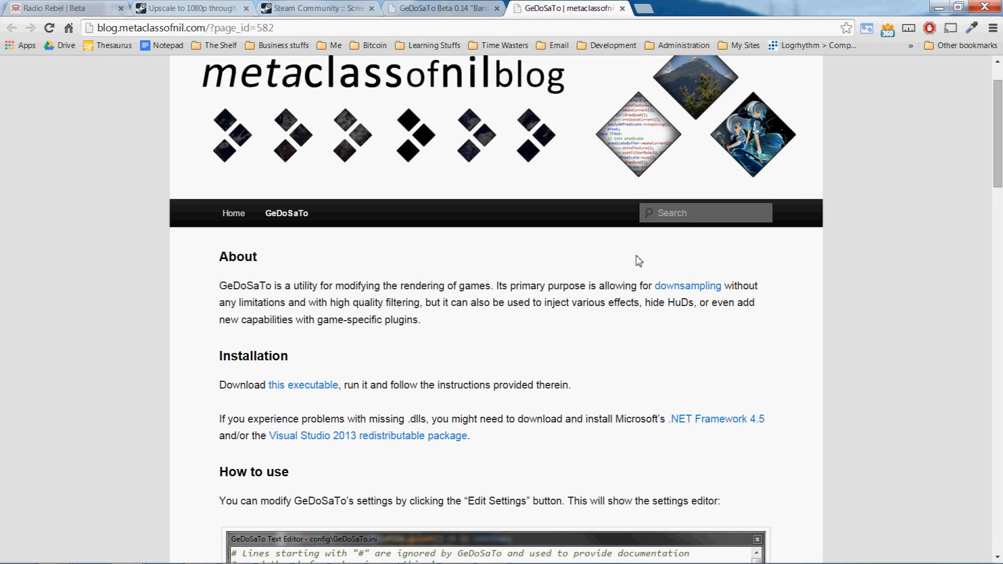
mouse_move(303, 384)
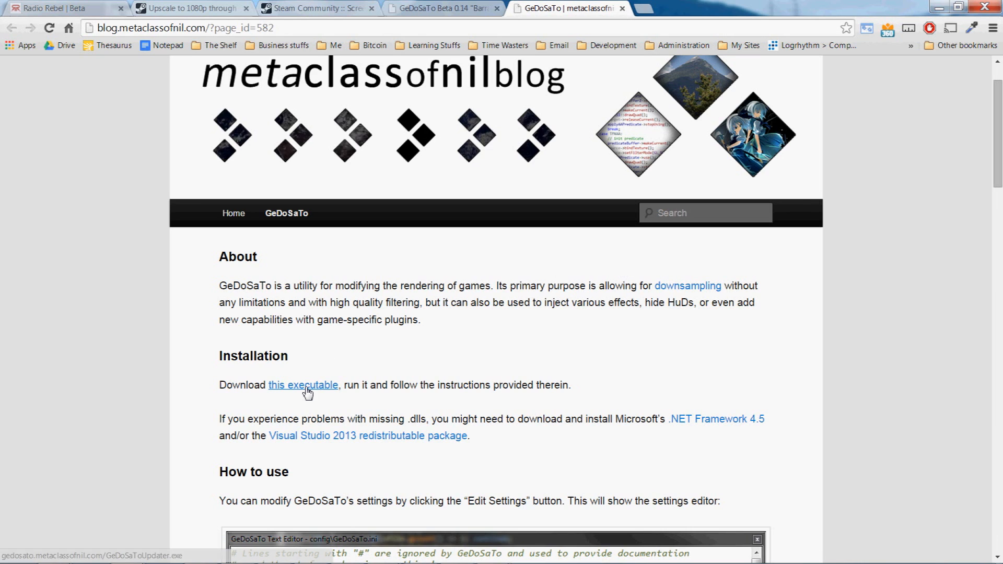
left_click(303, 384)
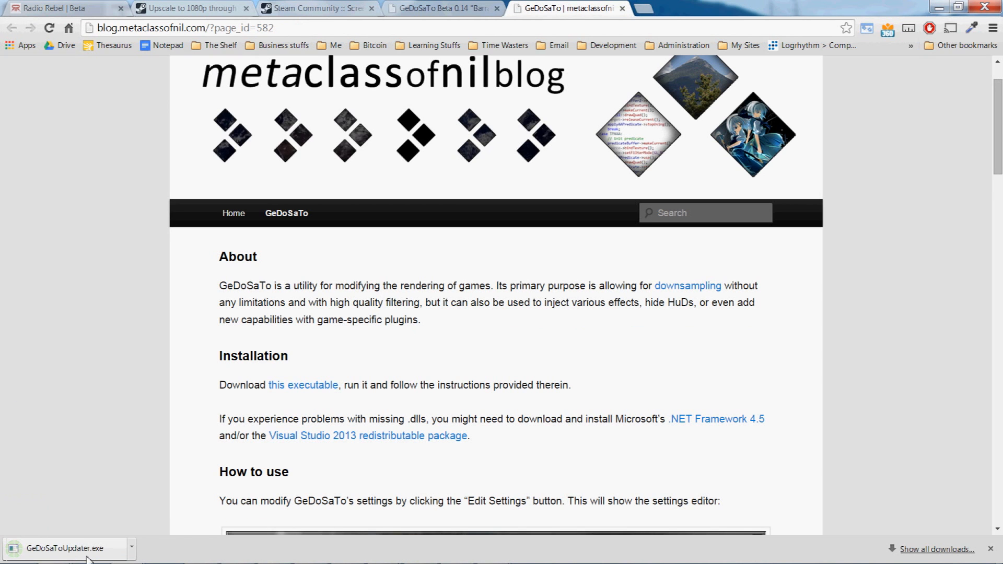
Run GeDoSaToUpdater.exe, allow the unverified installer and acknowledge the installation notice
left_click(70, 547)
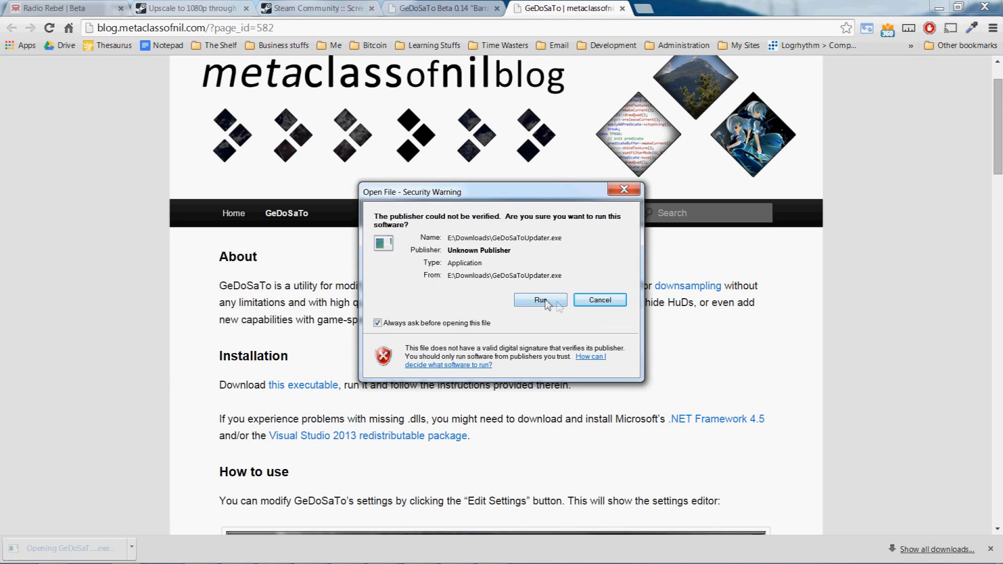
left_click(539, 300)
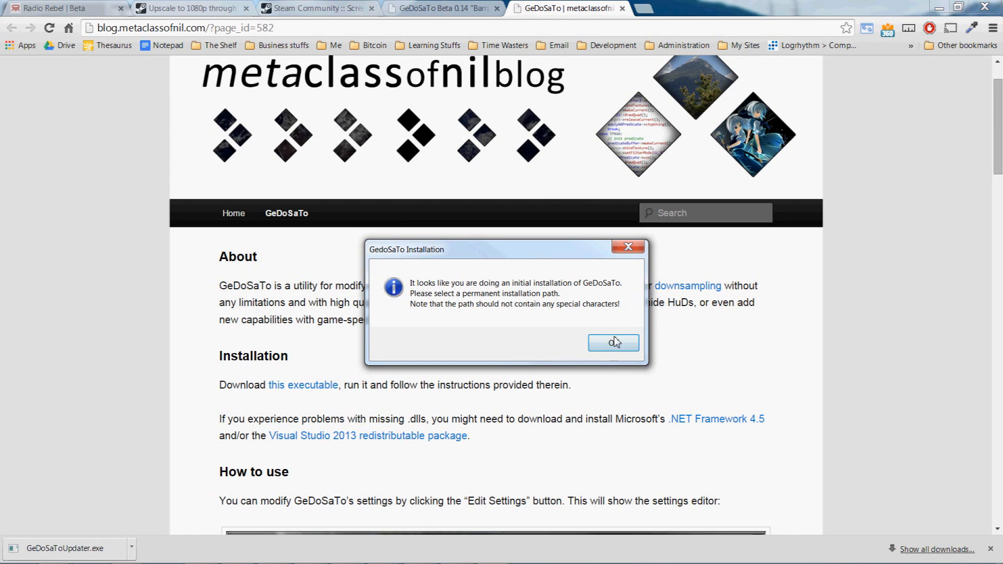
left_click(612, 342)
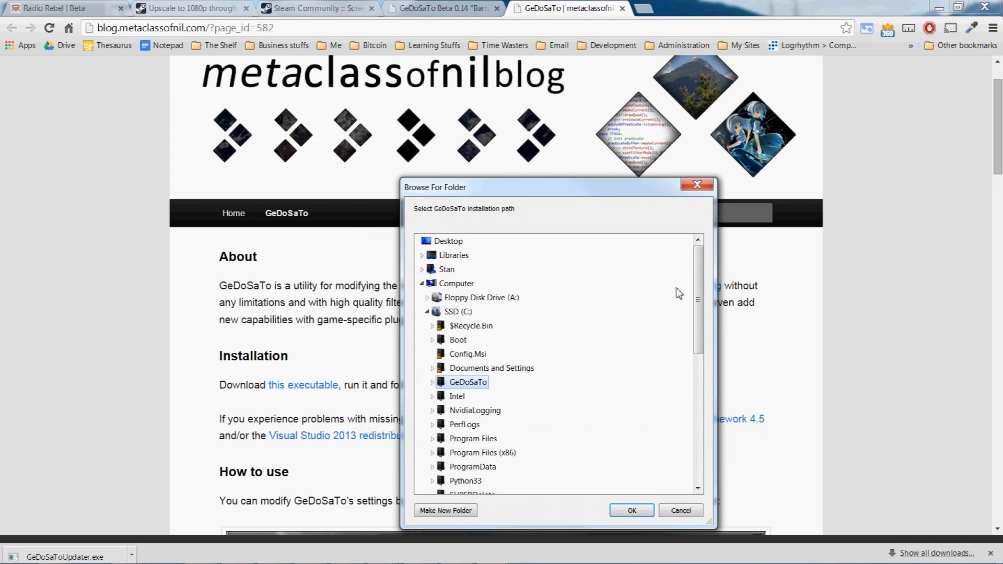
scroll("down", 3)
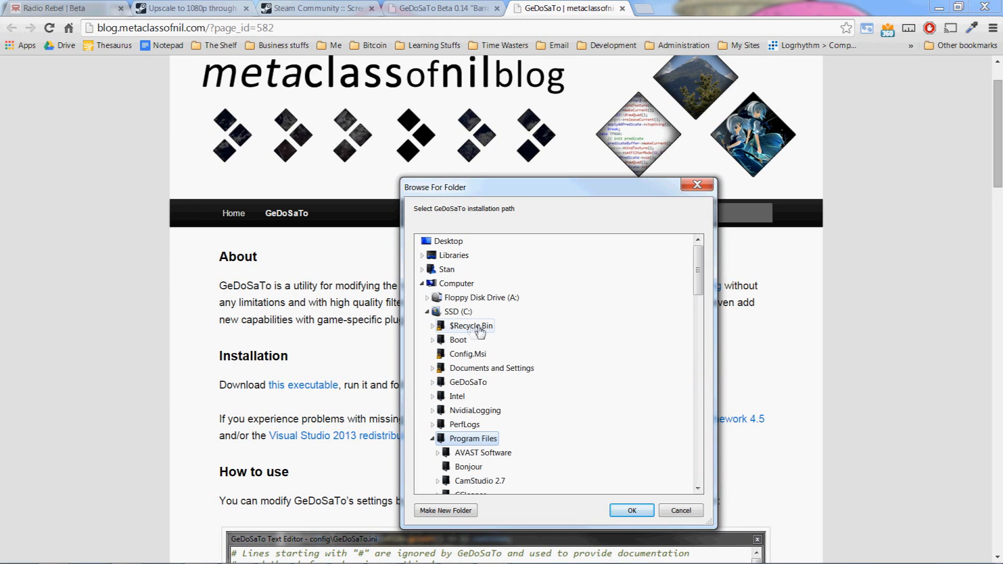
scroll("down", 3)
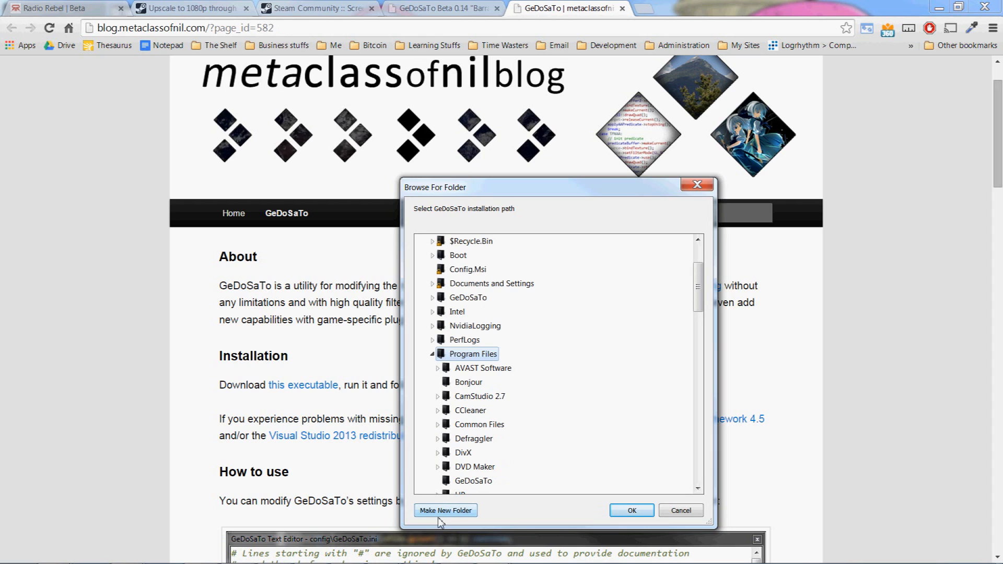
mouse_move(463, 523)
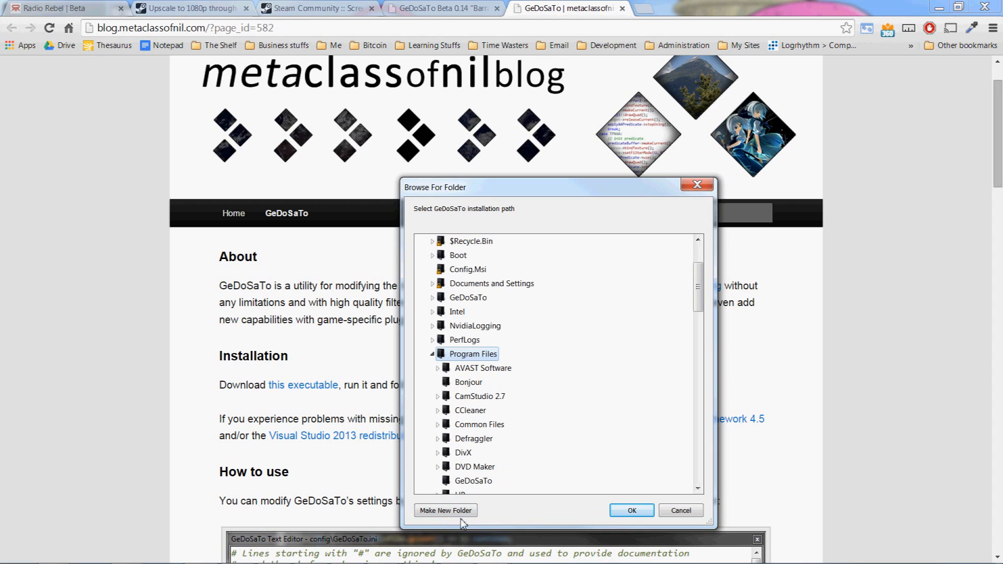
Create a GeDoSaTo folder under Program Files and merge it into the existing one
left_click(445, 510)
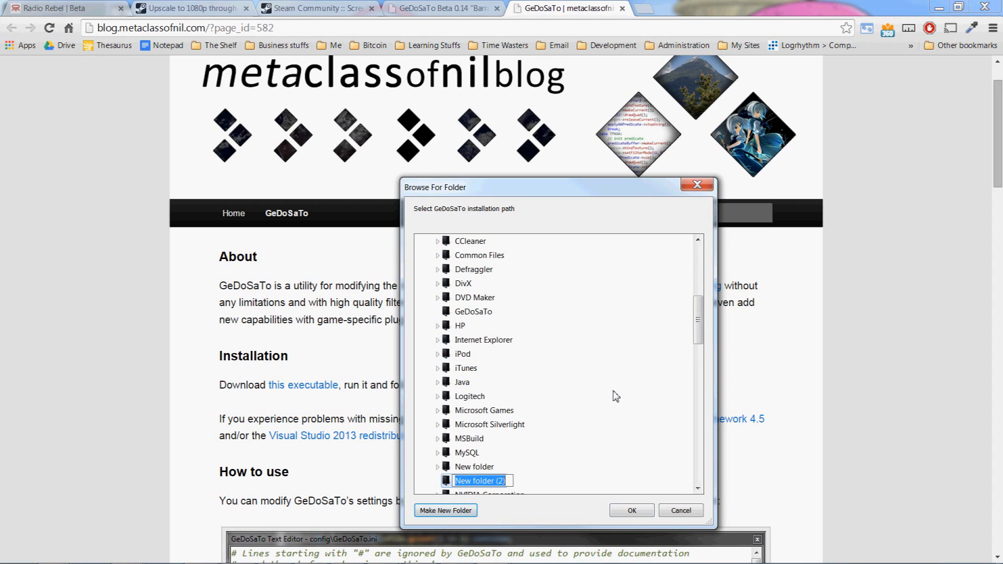
type("G")
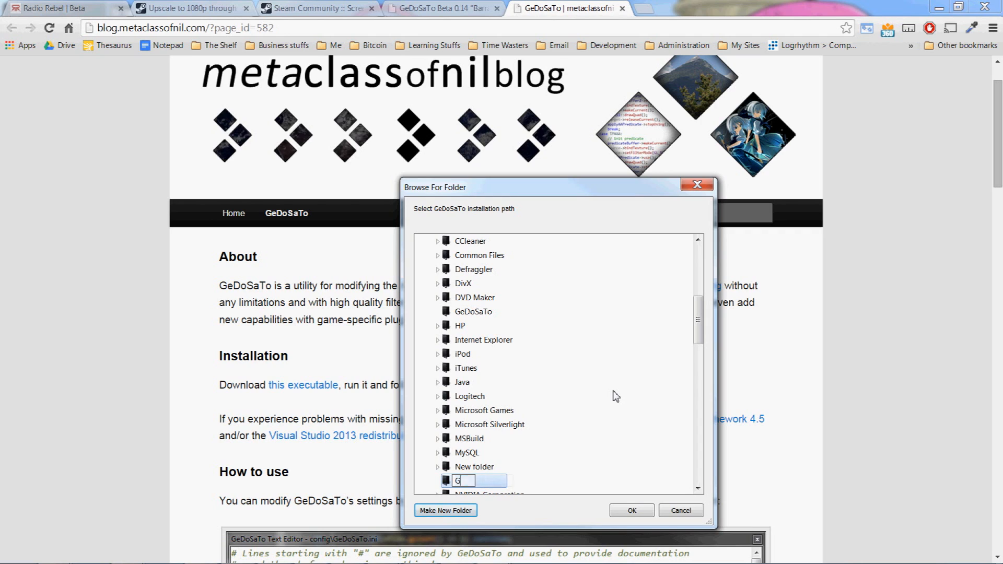
type("eDoSaTo")
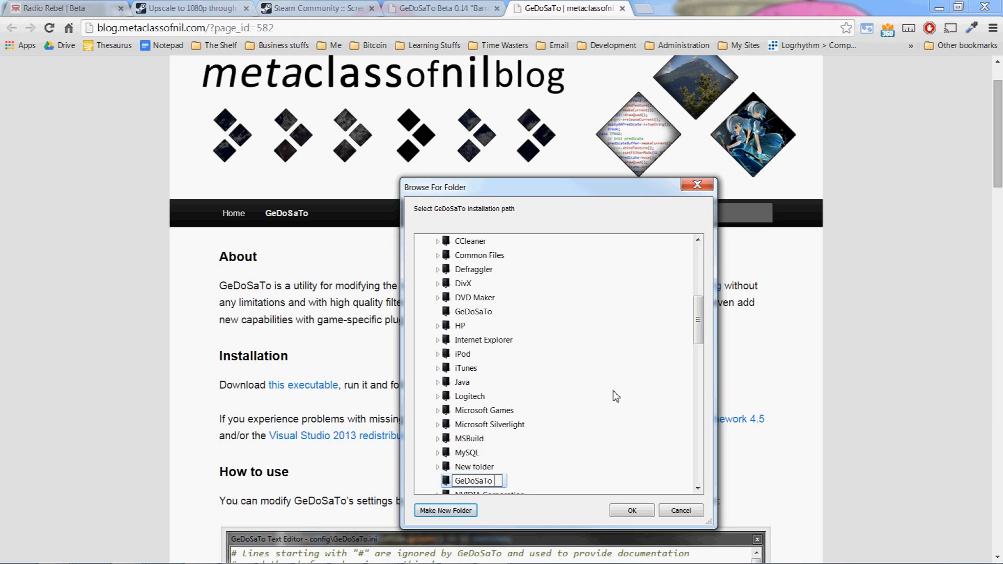
mouse_move(608, 494)
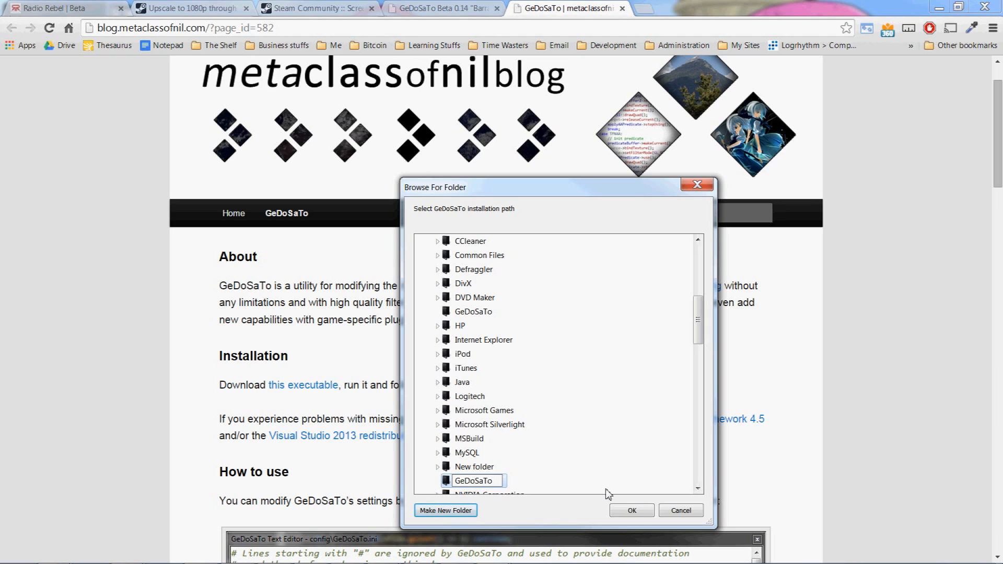
left_click(630, 510)
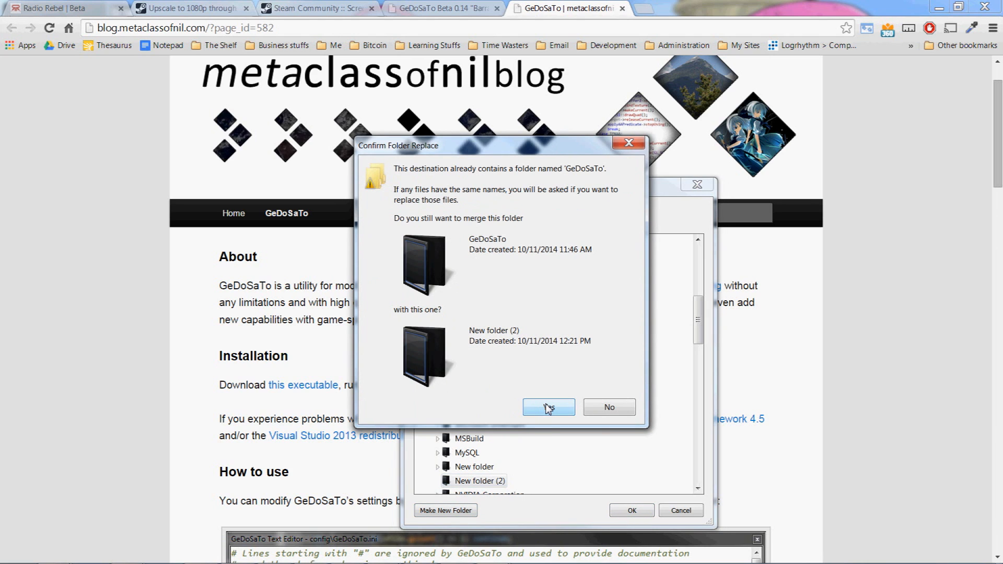
left_click(547, 408)
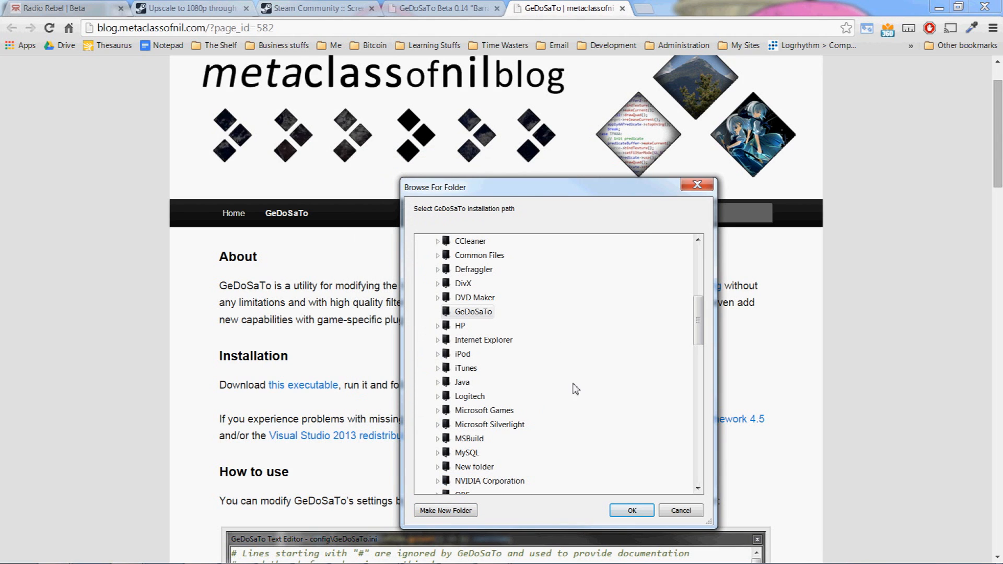
scroll("down", 3)
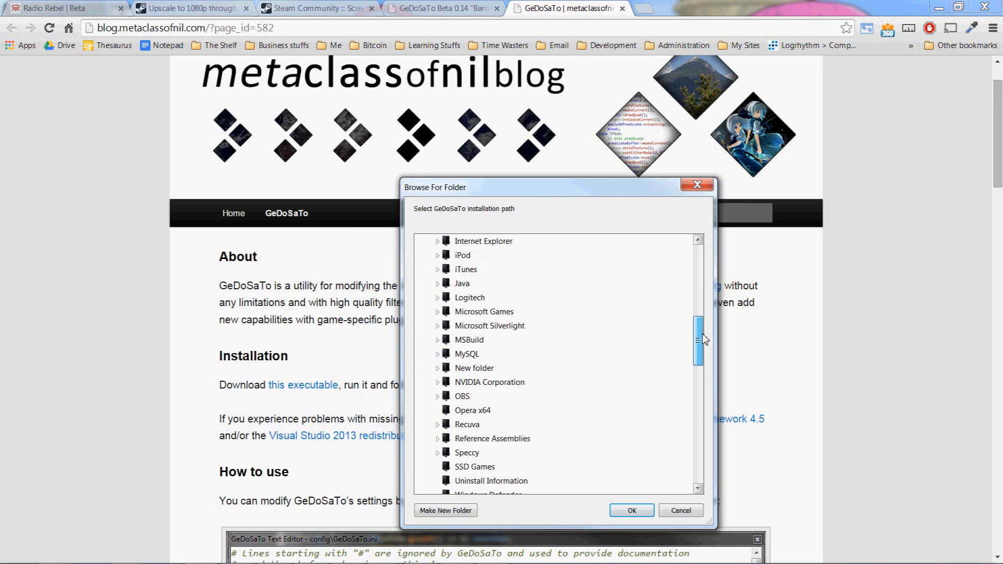
Confirm the Program Files\GeDoSaTo installation path and bring up the GeDoSaTo.ini settings editor
left_click(630, 509)
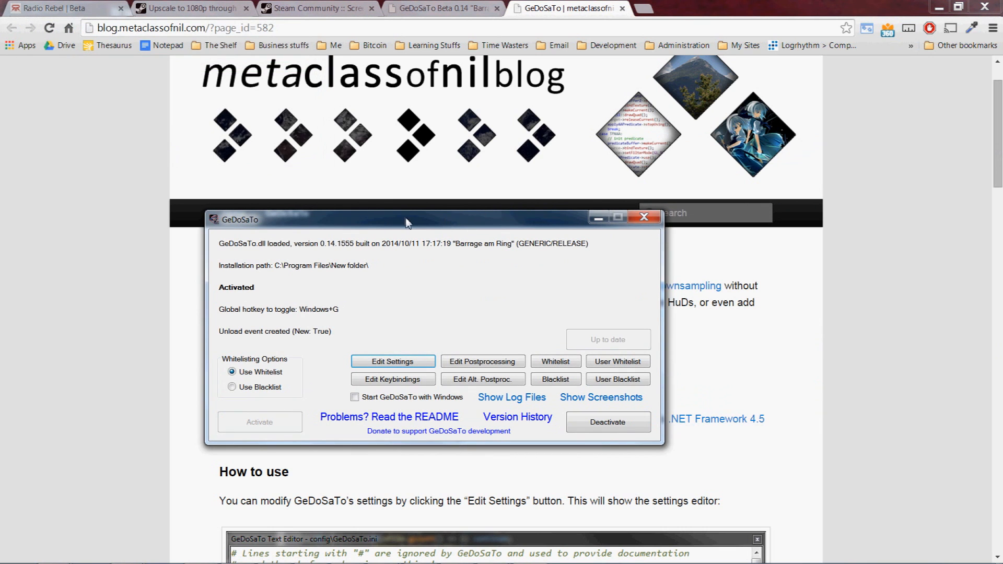
left_click_drag(405, 219, 558, 107)
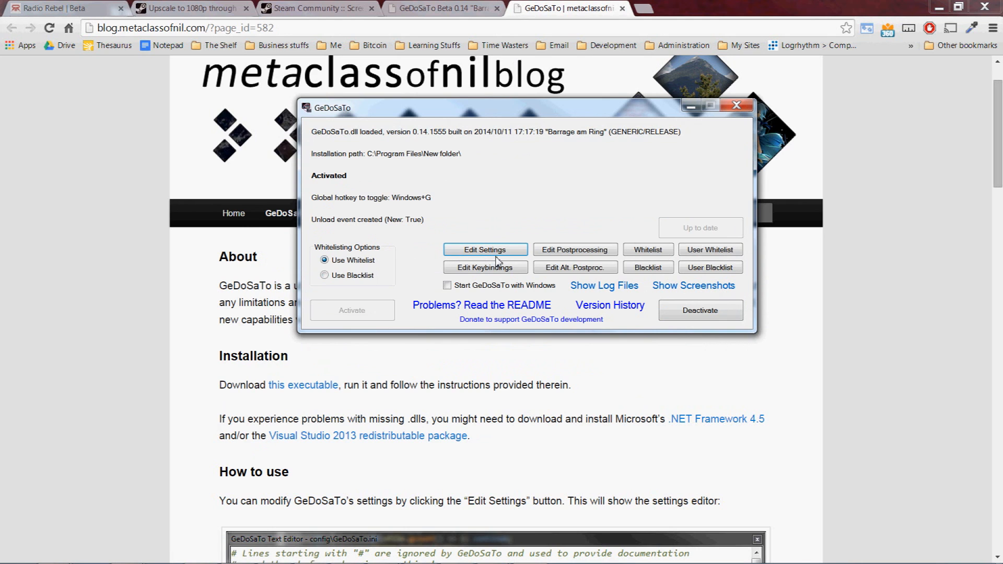
left_click(483, 250)
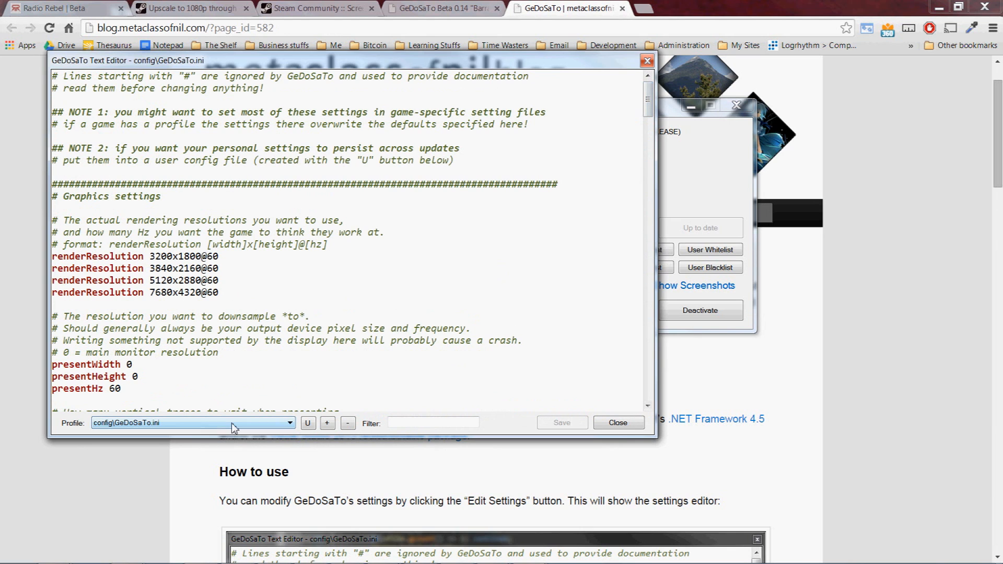
Switch to the config\ffxiiiimg\GeDoSaTo.ini profile and check its renderResolution reads 1920x1080@60
left_click(290, 423)
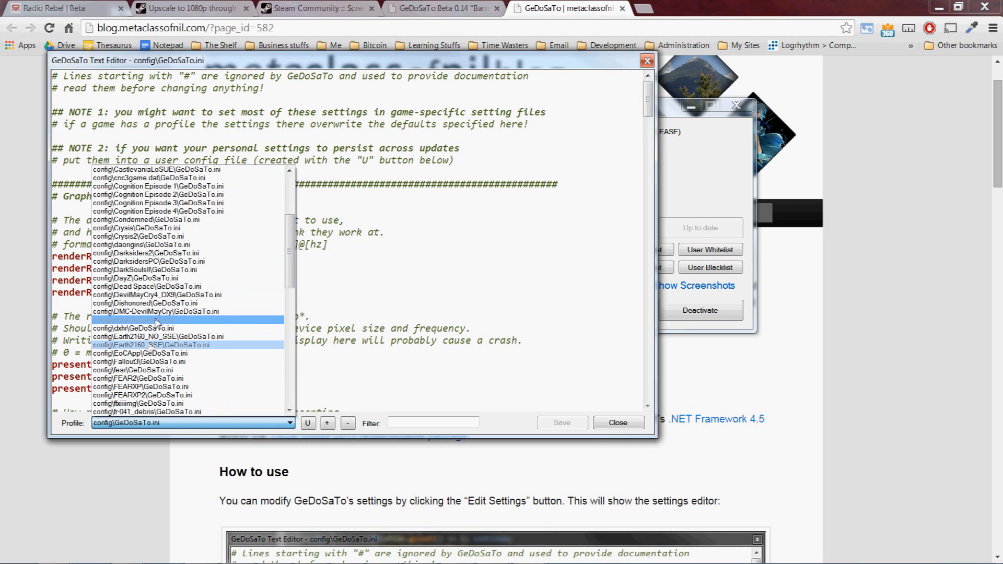
left_click(139, 423)
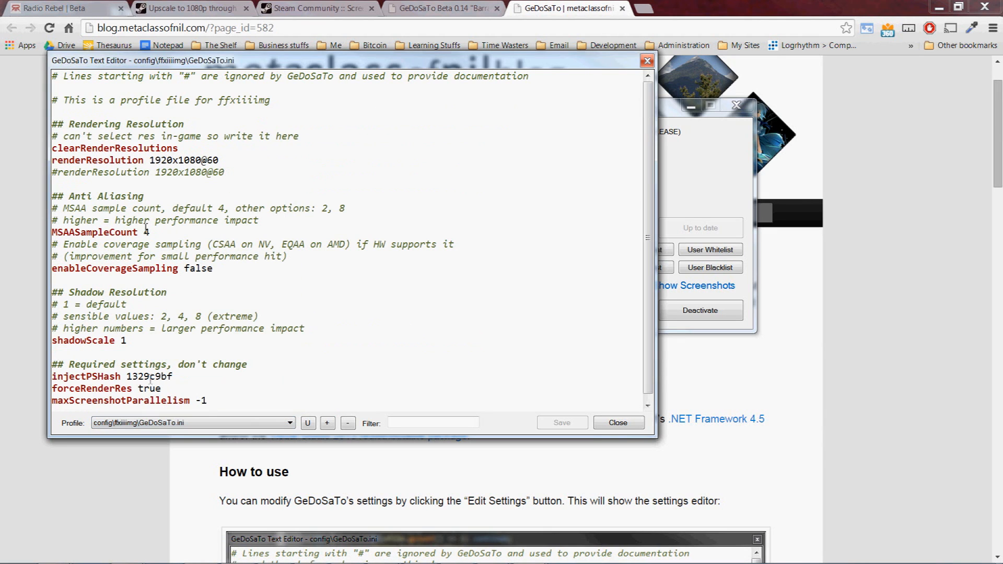
double_click(192, 160)
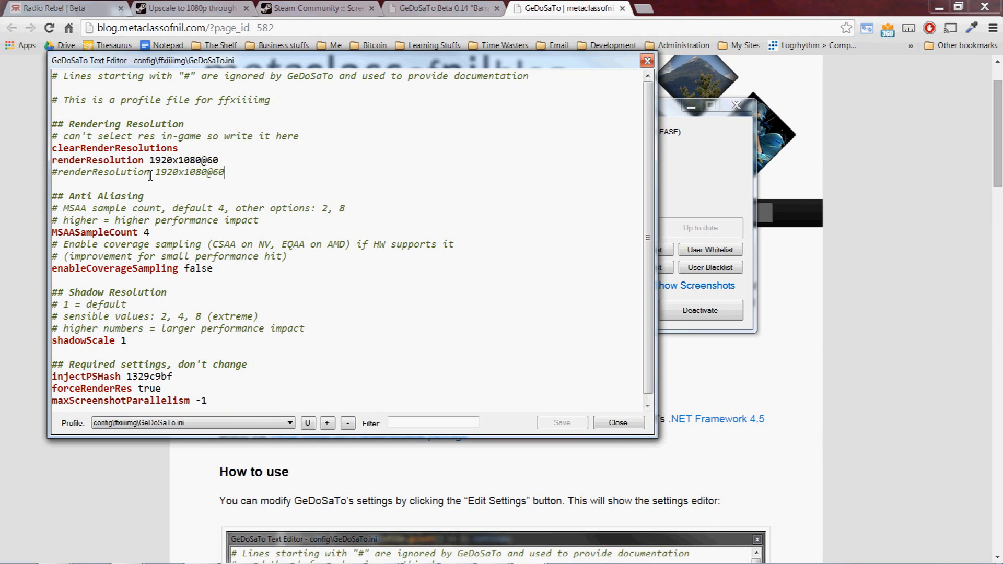
triple_click(138, 172)
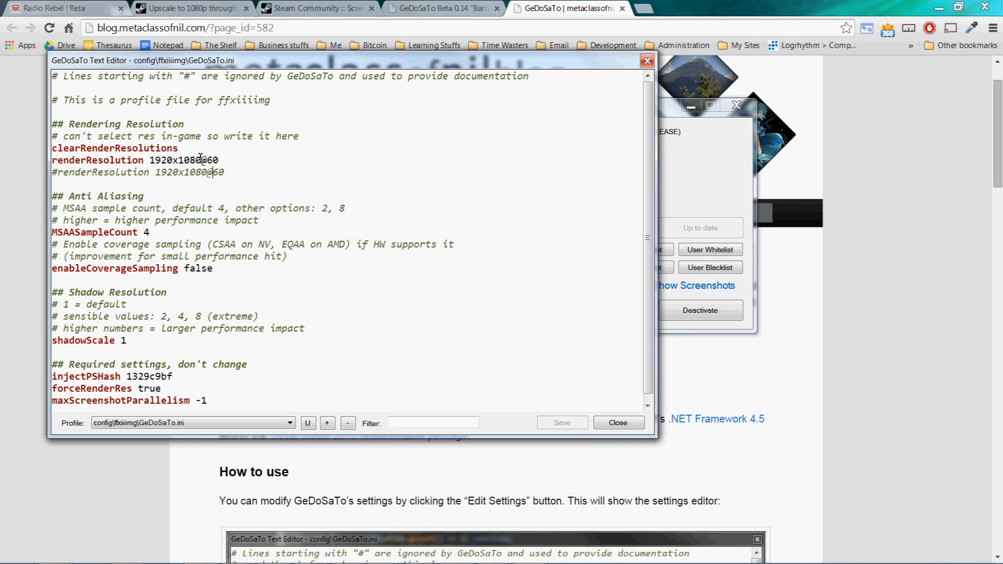
double_click(175, 160)
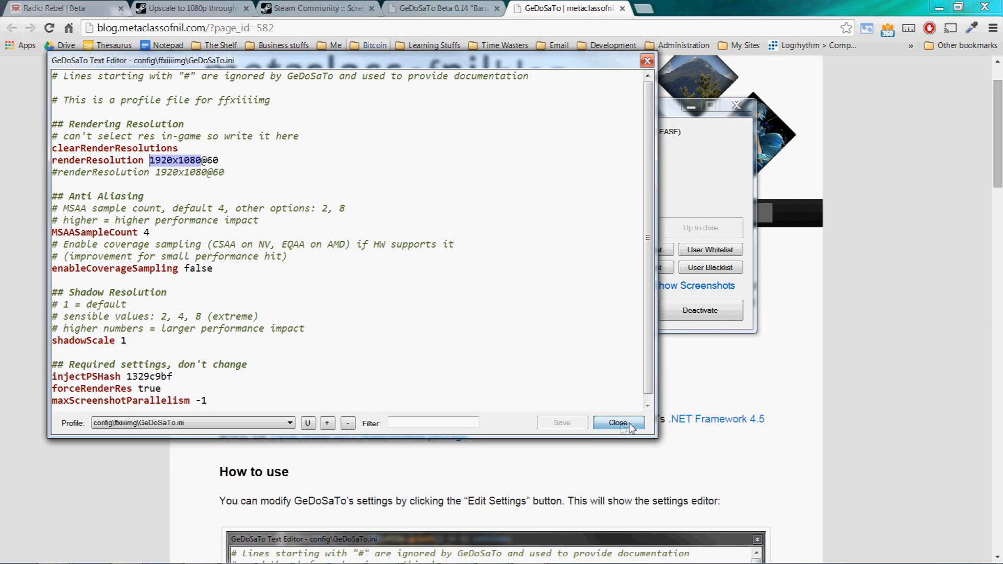
Close the settings editor without saving, returning to the activated GeDoSaTo window
left_click(616, 423)
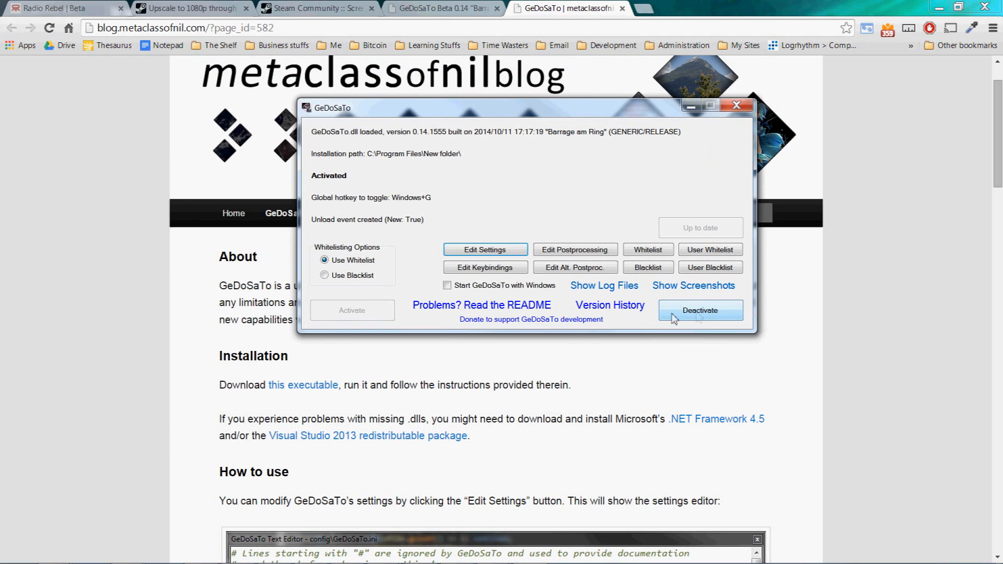
mouse_move(700, 320)
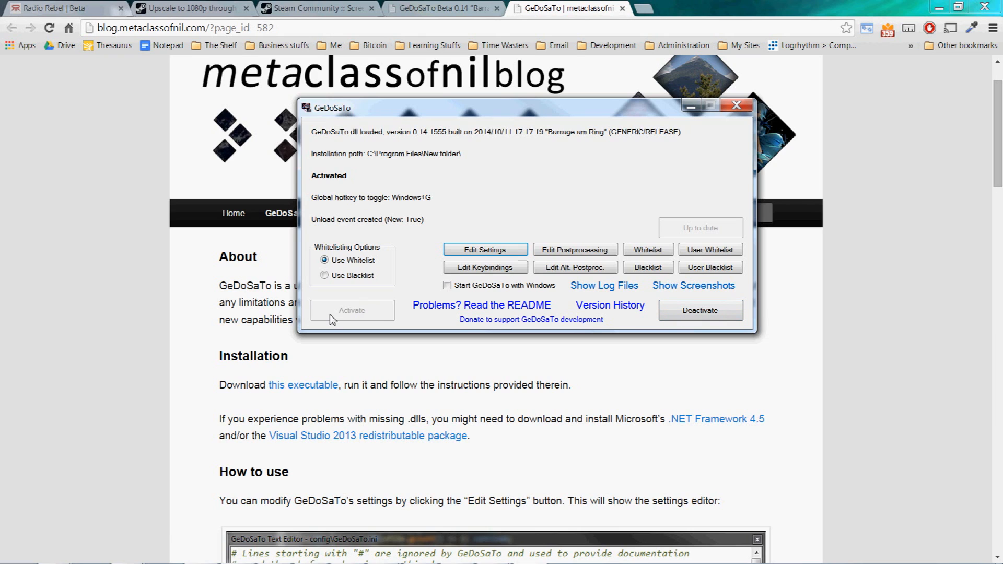
mouse_move(356, 306)
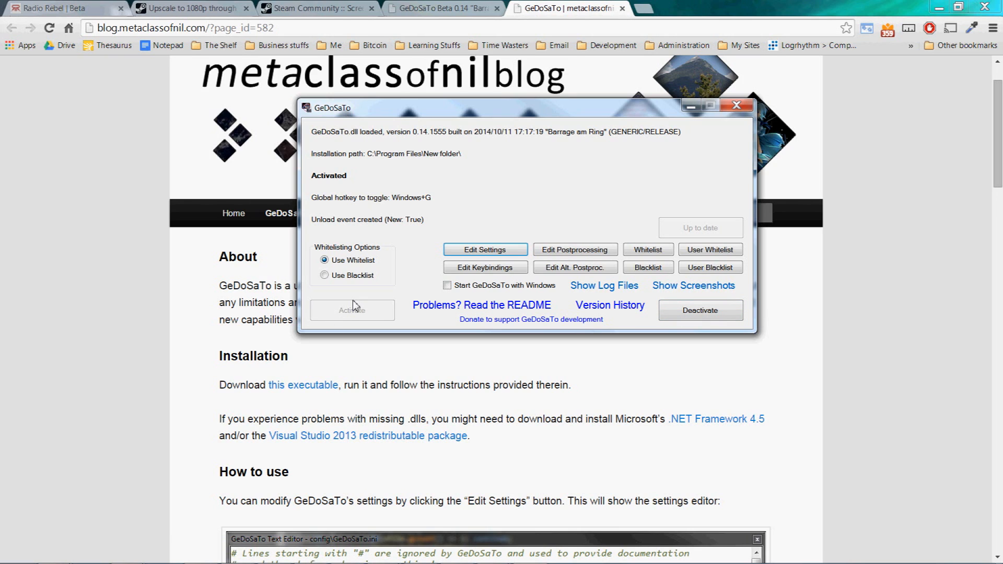